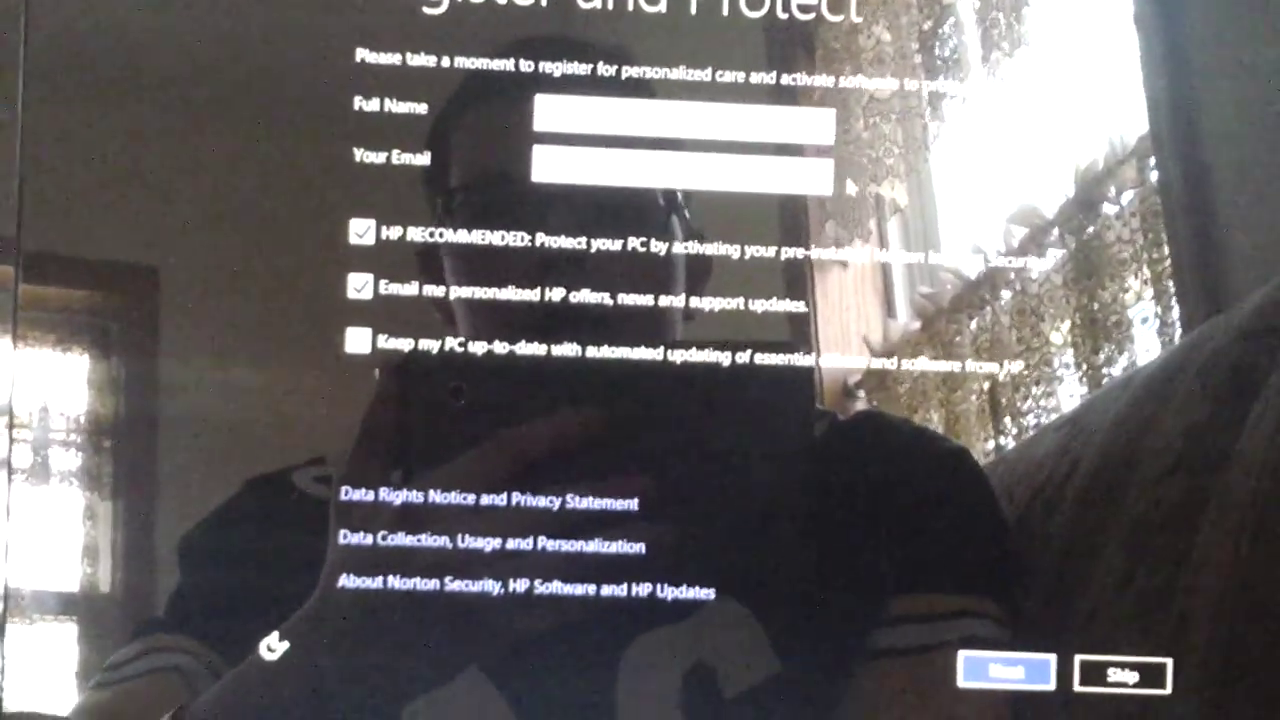
Submit the HP registration with name and email to reach the PC name screen.
{"action": "left_click", "coordinate": [1005, 671]}
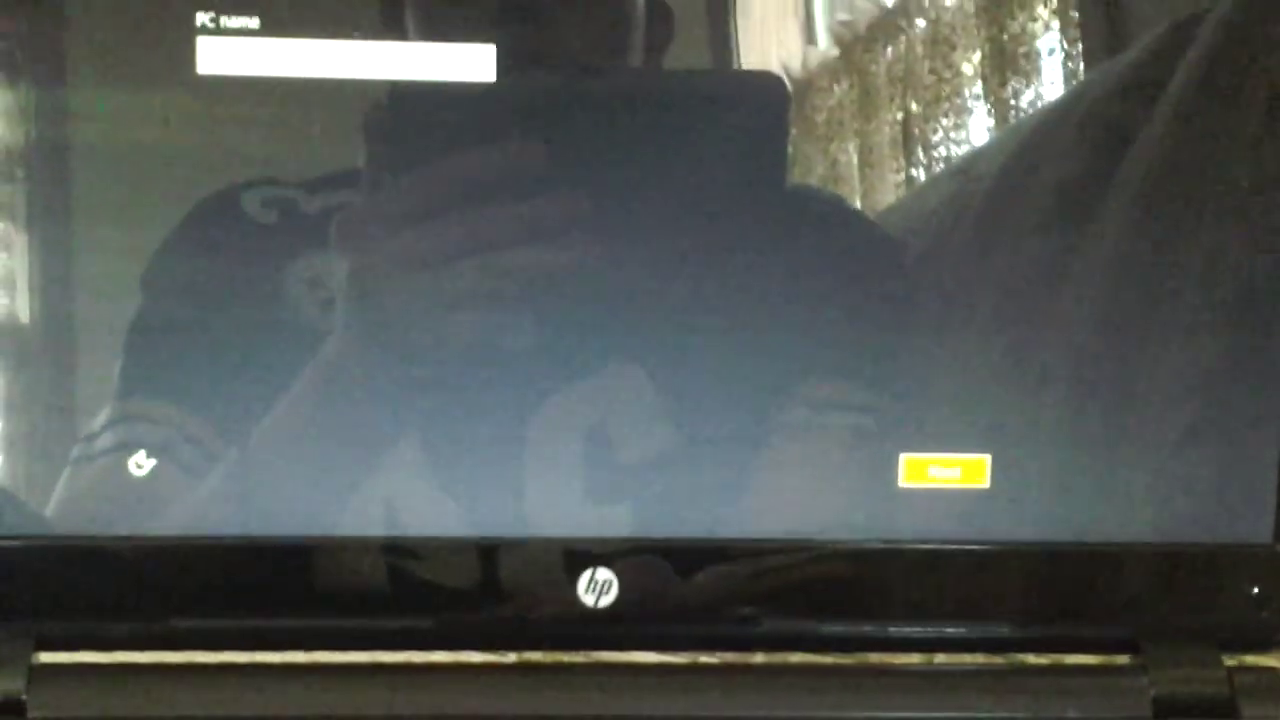